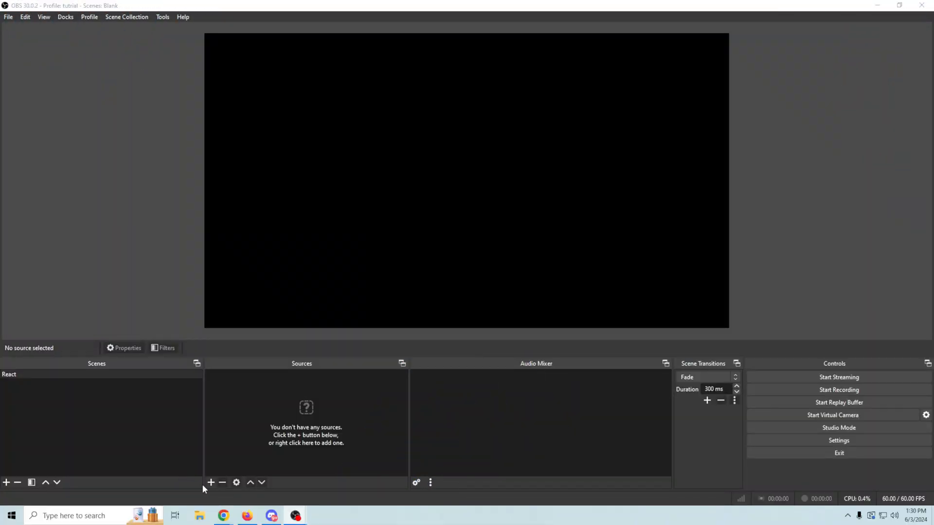
- Add a Video Capture Device source named 'cam' and shrink it into a small inset
click(209, 482)
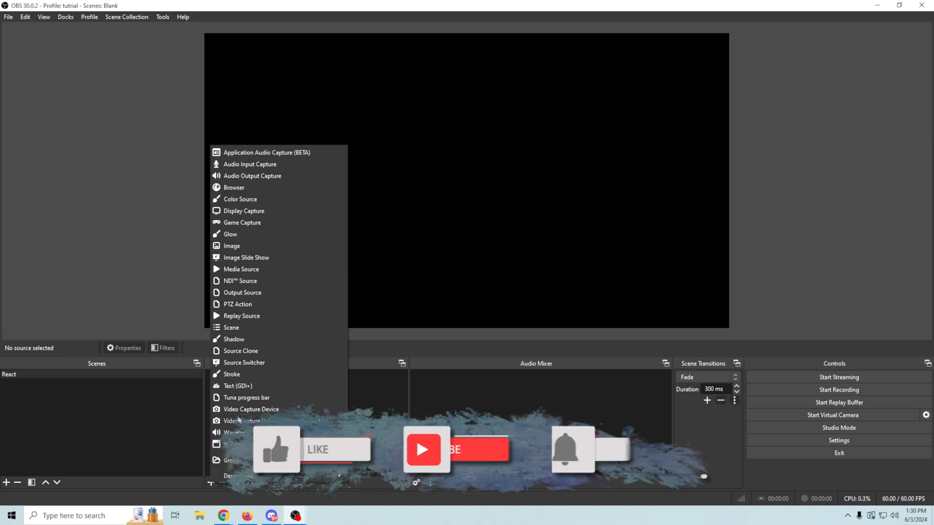
click(251, 408)
text(c)
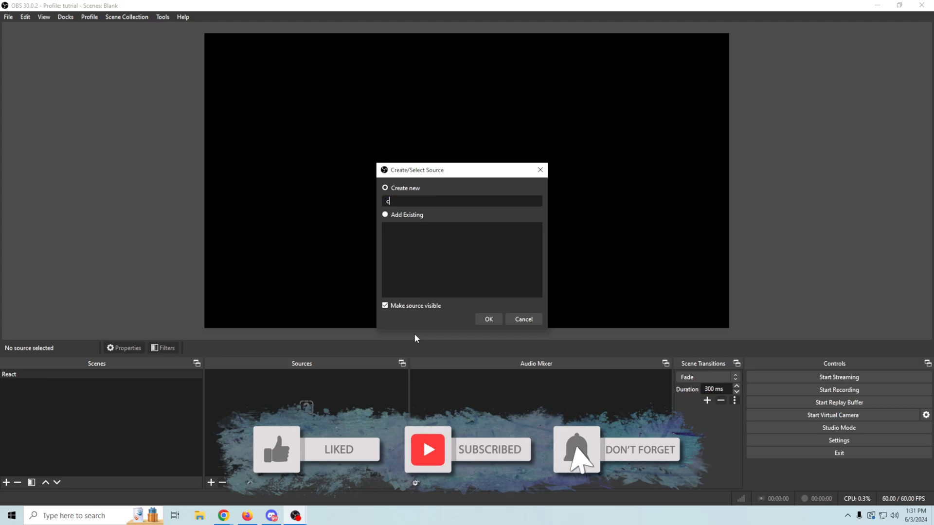
click(488, 319)
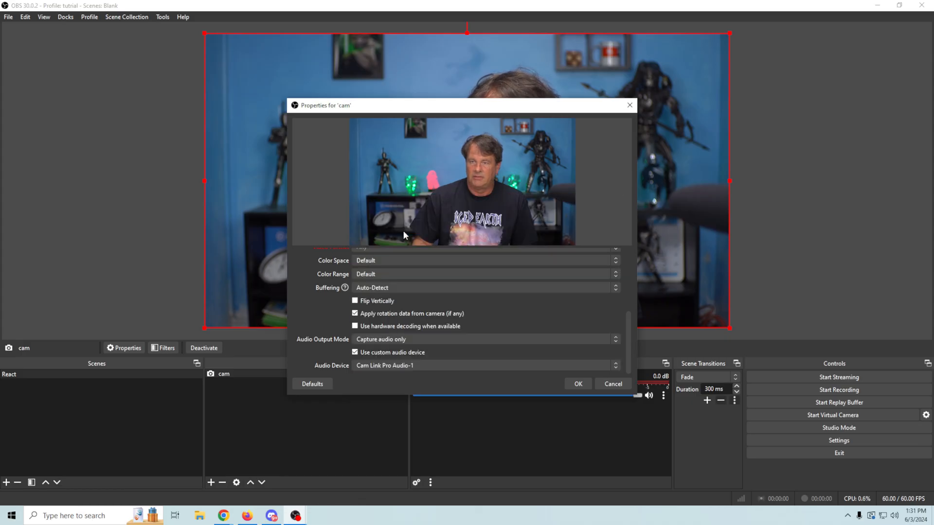
click(576, 384)
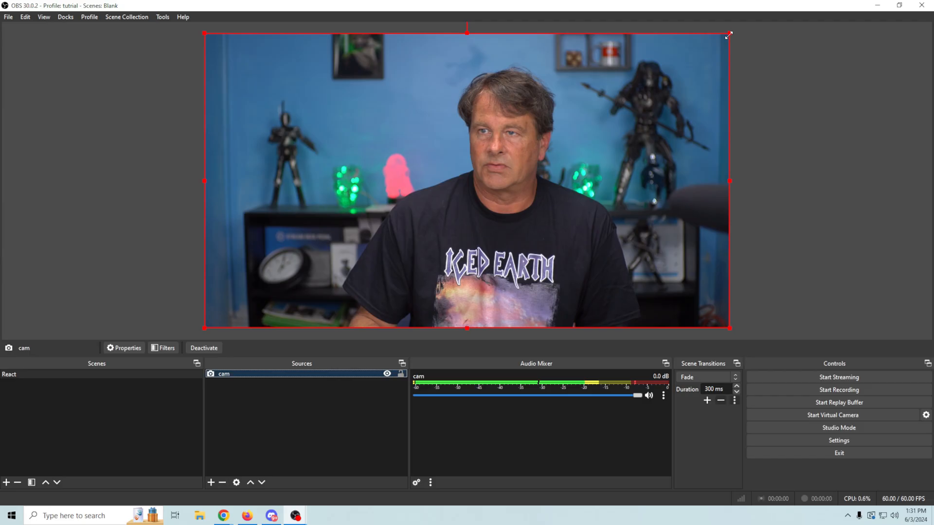
drag(729, 327, 384, 327)
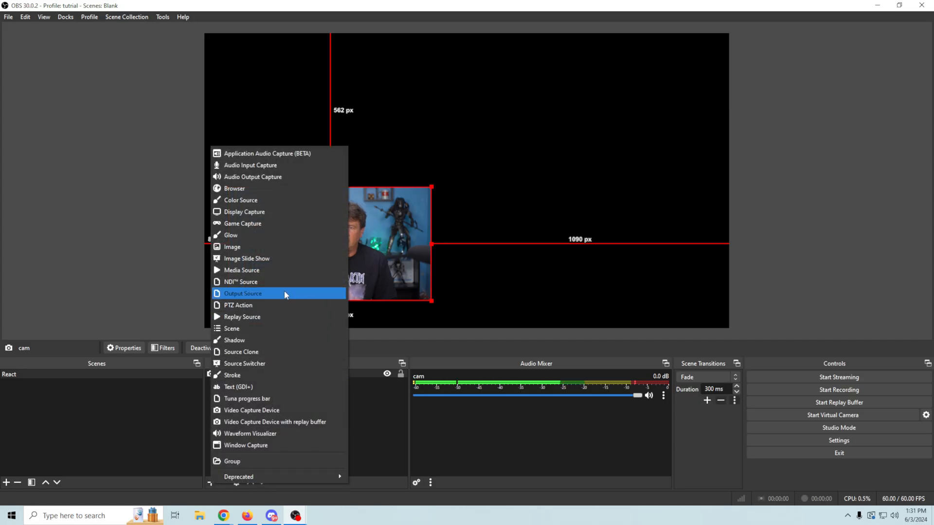
mouse_move(276, 223)
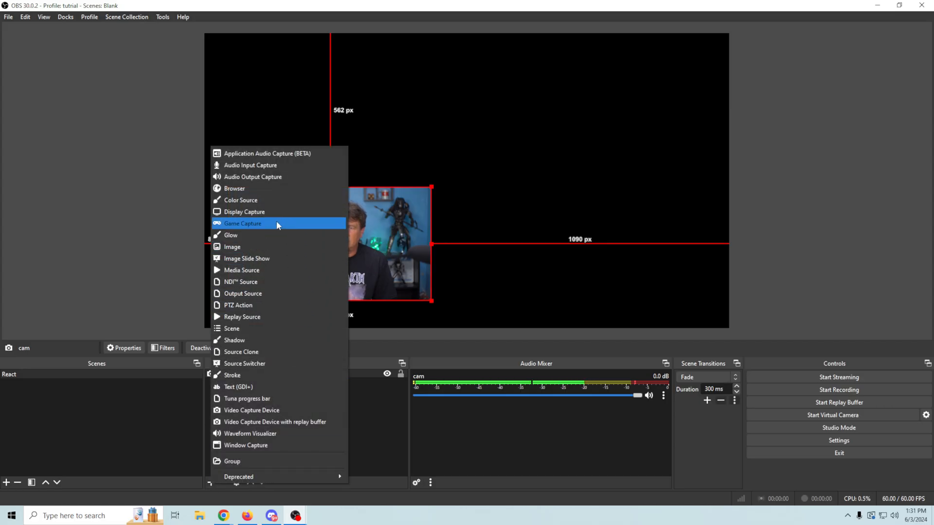
- Add a Media Source named 'vid' that plays the gameplay video file
click(242, 223)
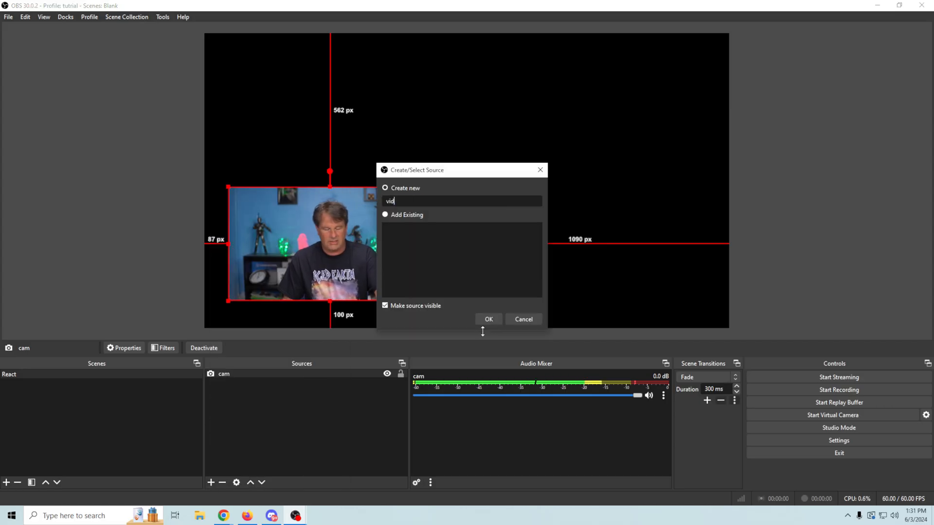
click(488, 319)
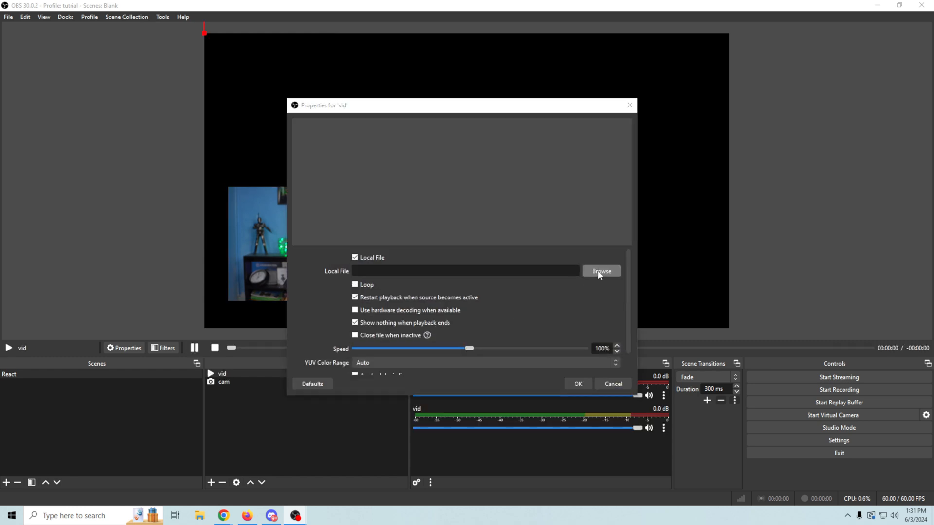
click(600, 271)
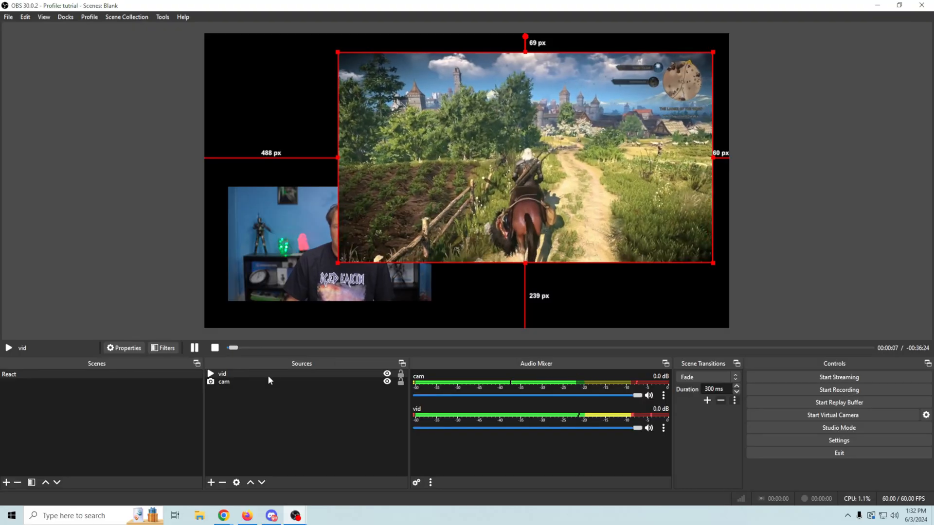
- Set a new rotation value for the vid source in Edit Transform to tilt the gameplay
right_click(222, 374)
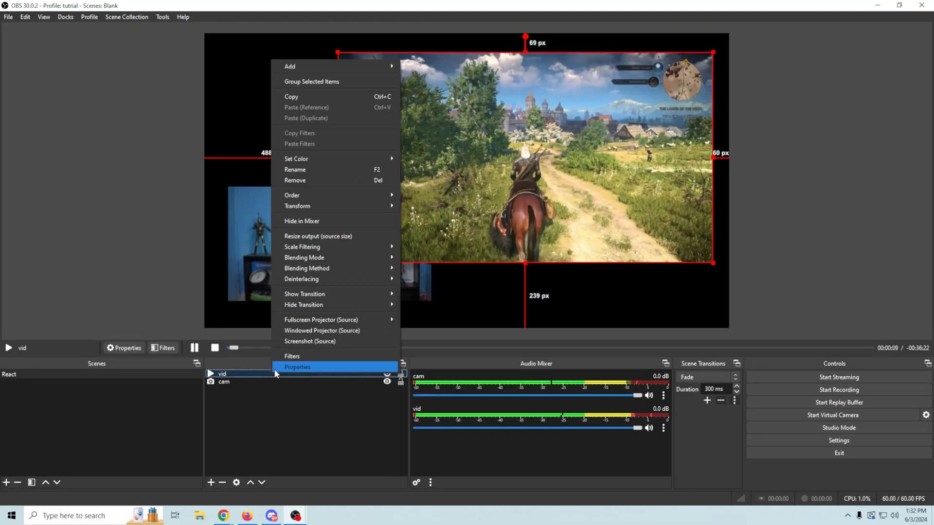
mouse_move(297, 206)
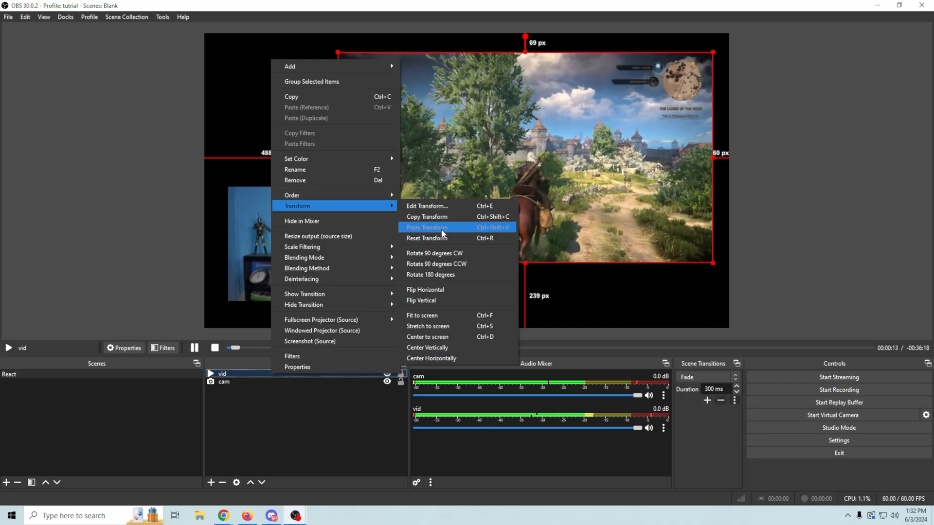
mouse_move(444, 206)
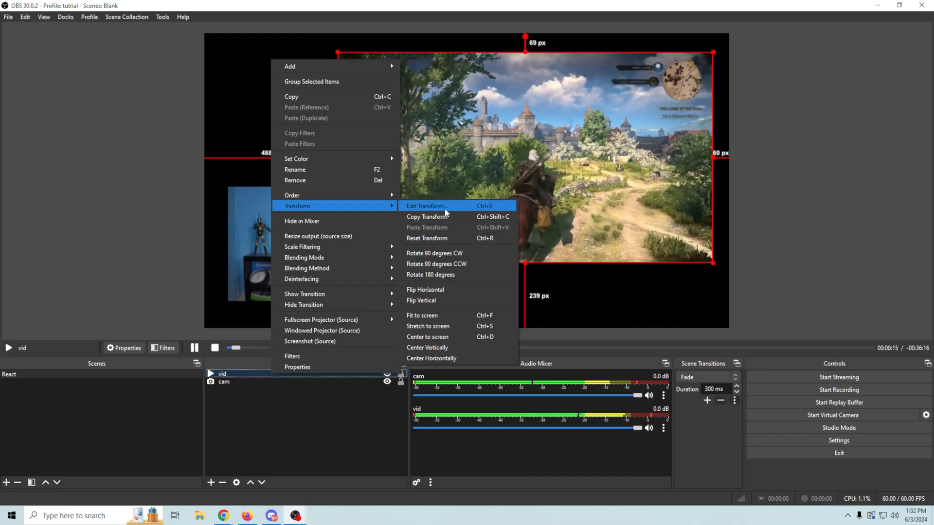
click(425, 207)
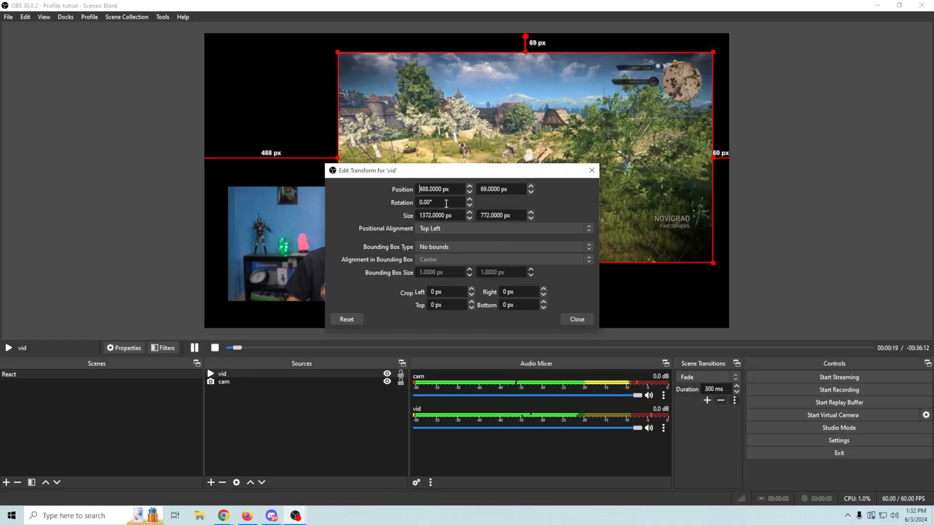
triple_click(440, 202)
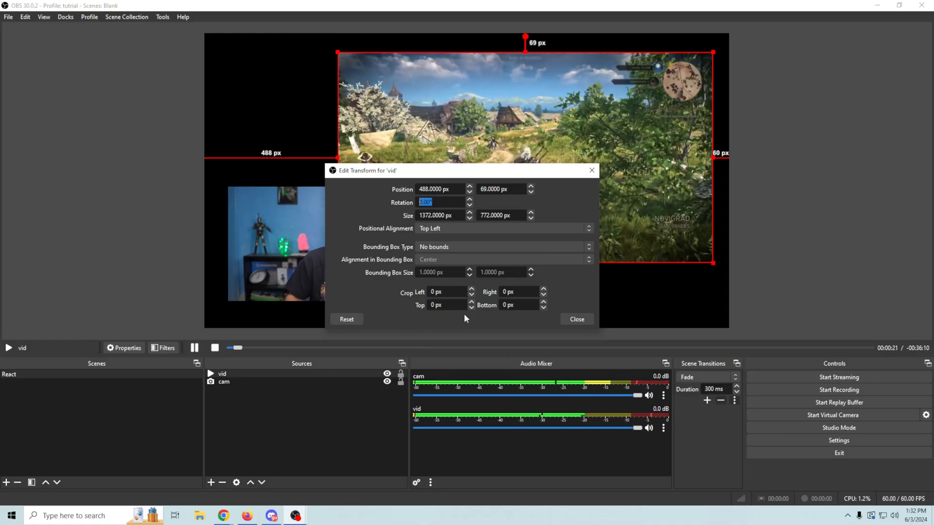
text(45)
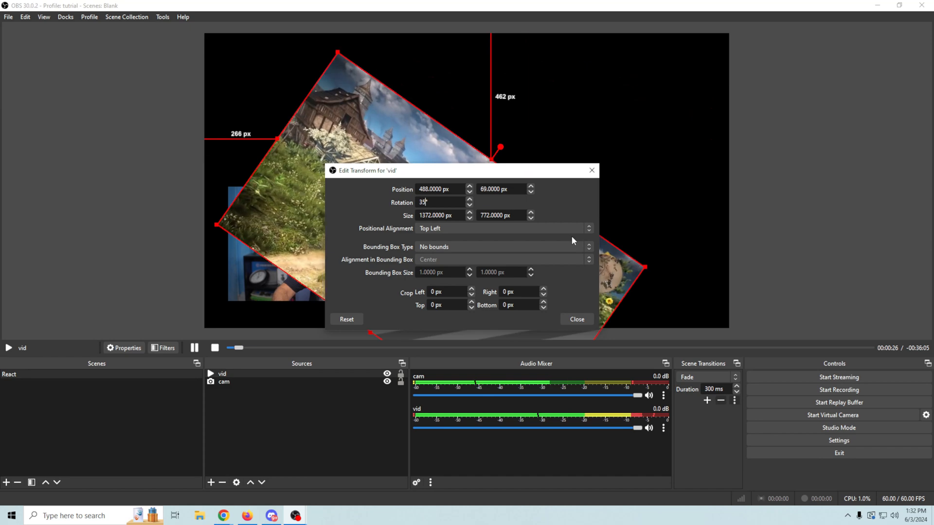
click(575, 319)
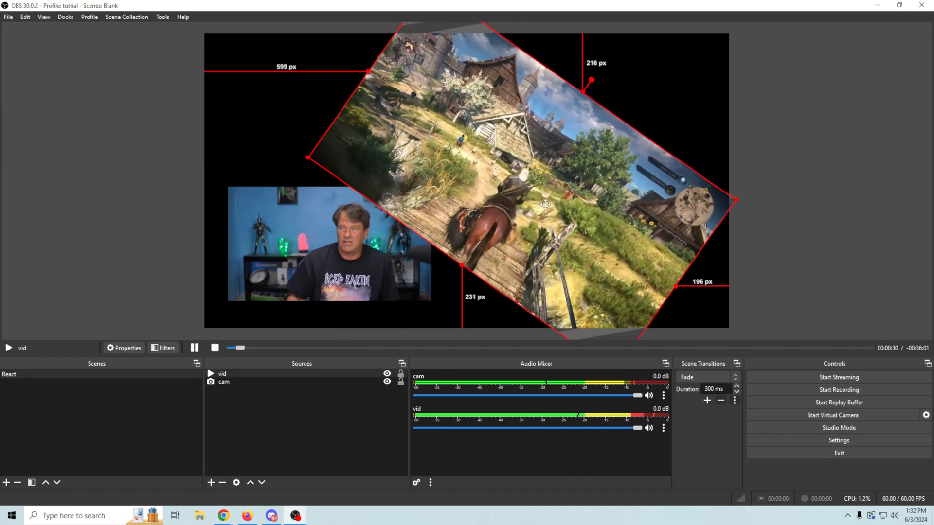
- Change the gameplay video's rotation to 15 in Edit Transform and reposition it
right_click(545, 205)
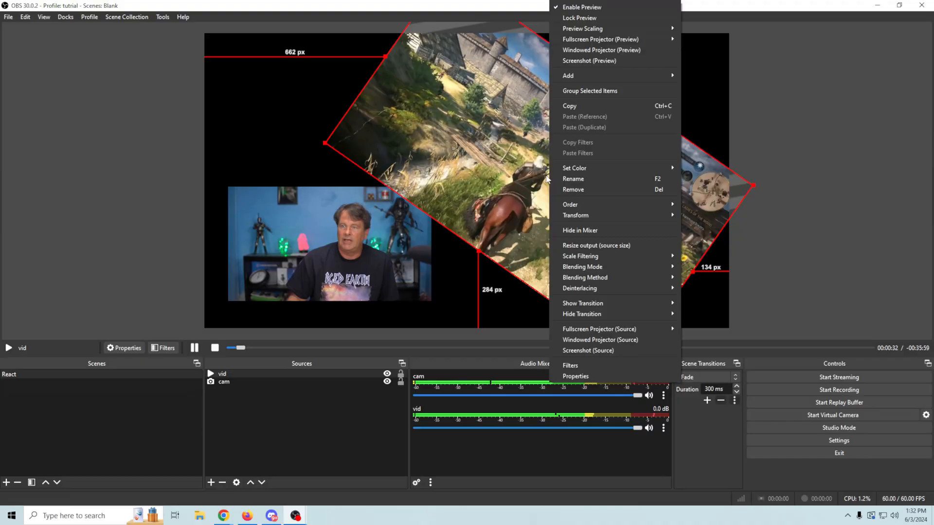
mouse_move(575, 215)
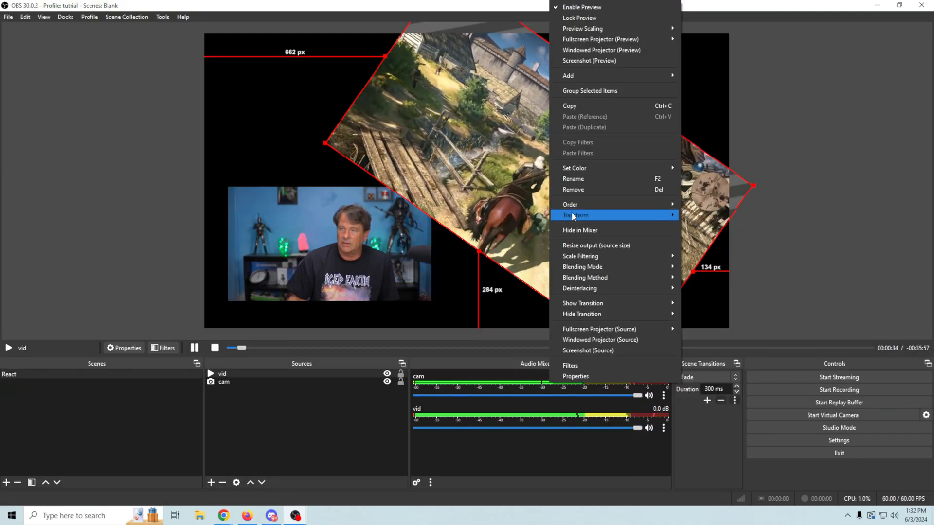
mouse_move(575, 215)
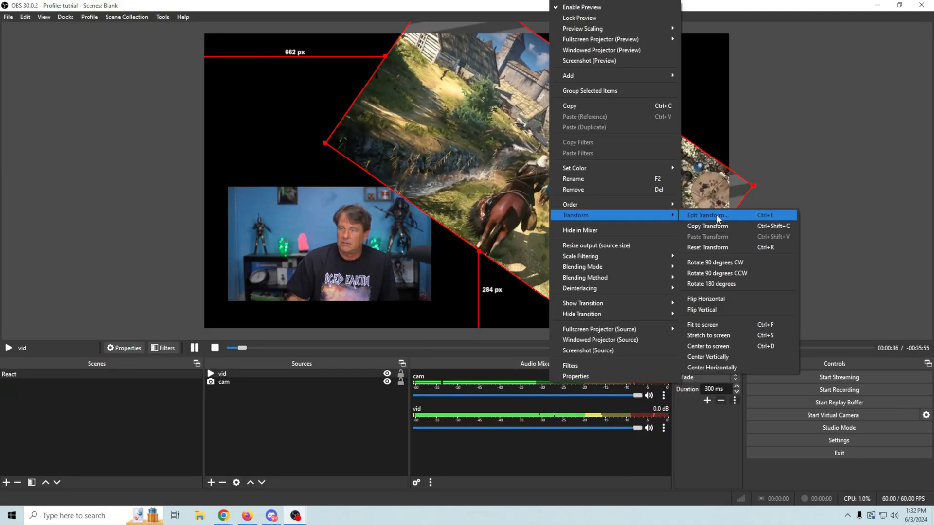
click(706, 215)
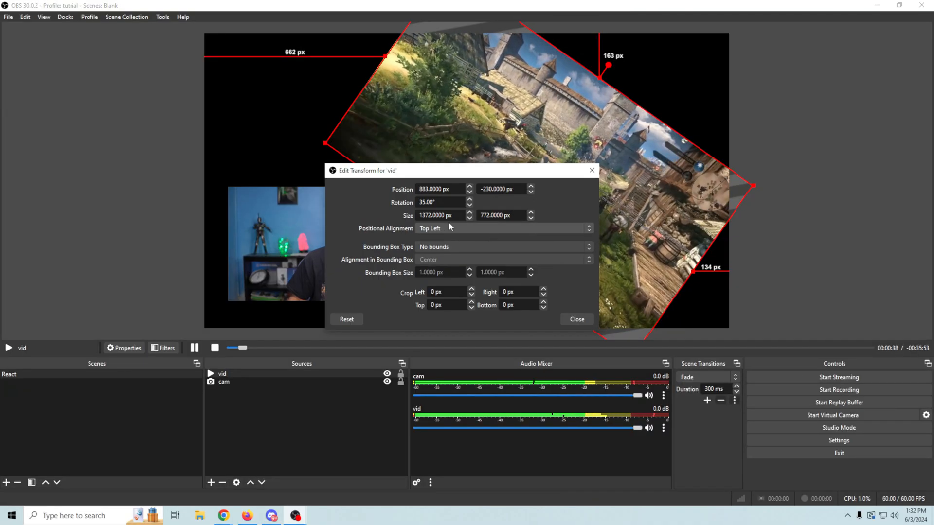
text(15°)
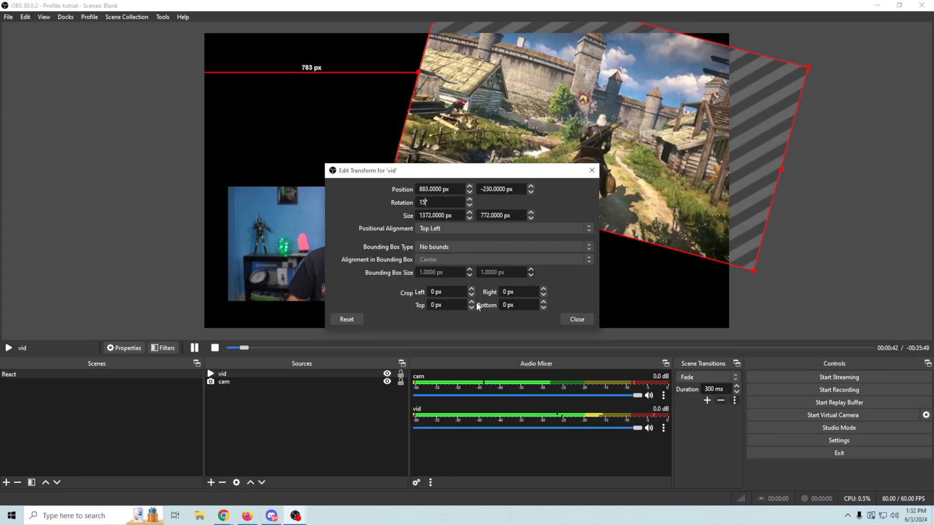
click(575, 319)
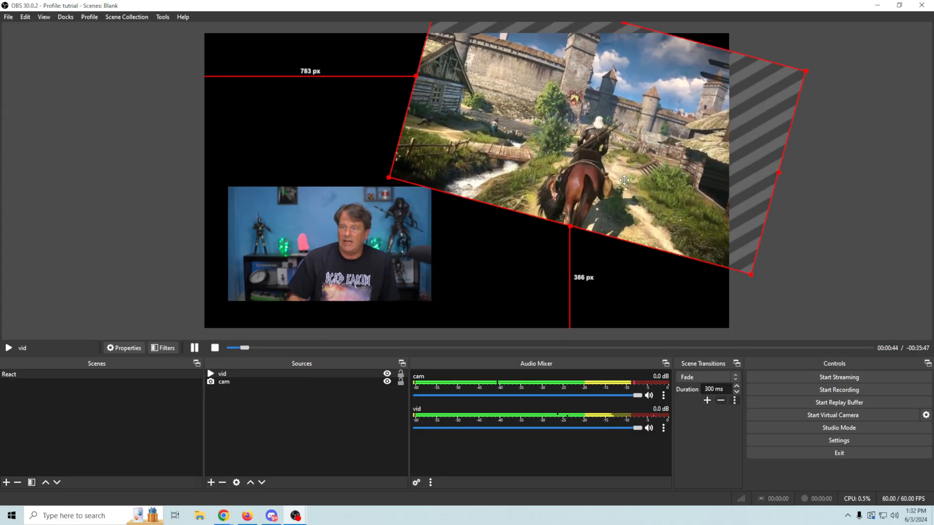
drag(623, 180, 547, 212)
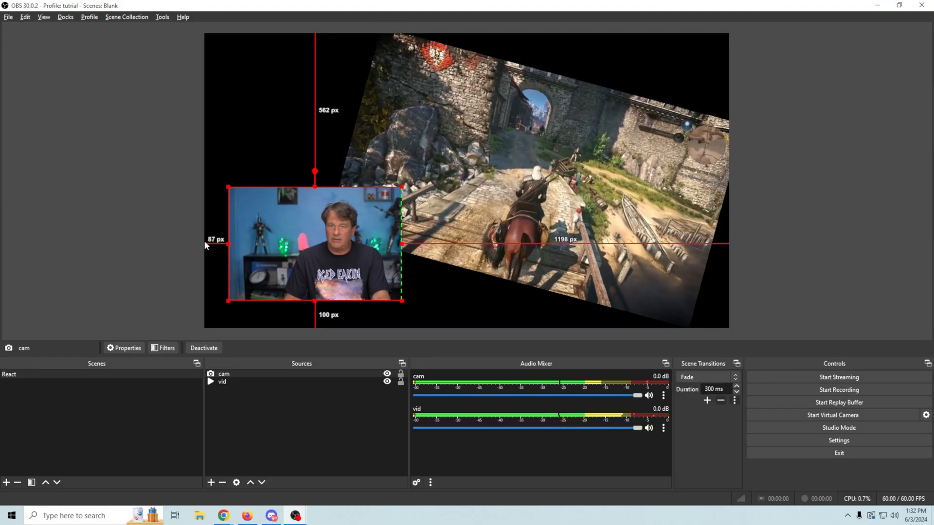
- Drag the cam corner handle to make the webcam inset a bit smaller
drag(226, 244, 267, 246)
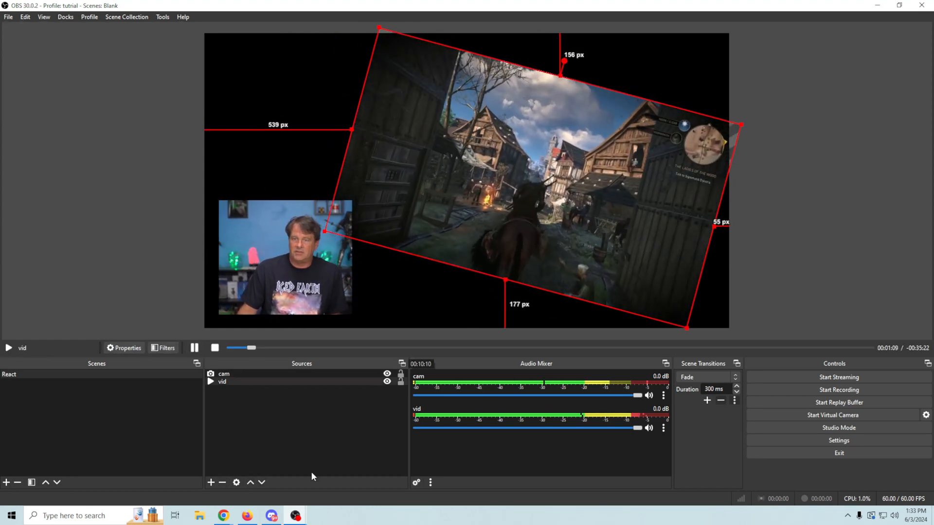
- Add a Color Source and pick a blue colour for it
click(210, 482)
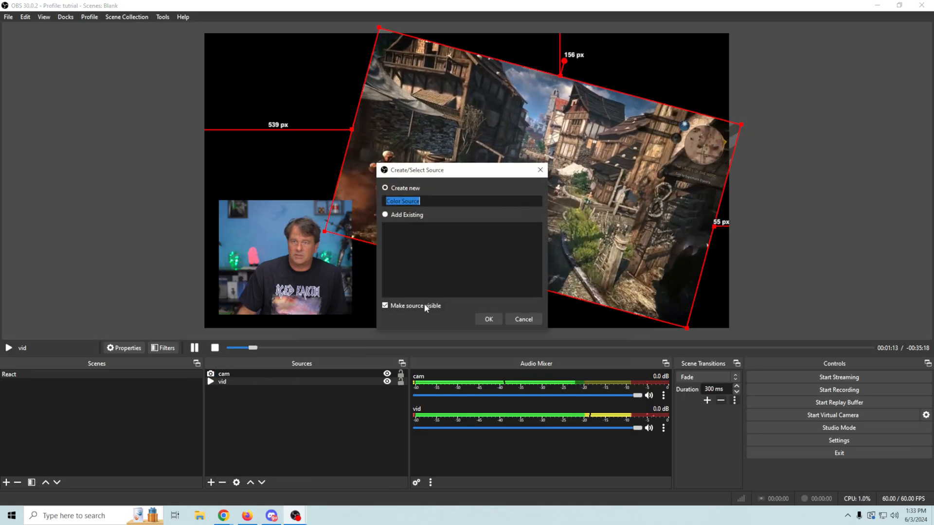
click(488, 319)
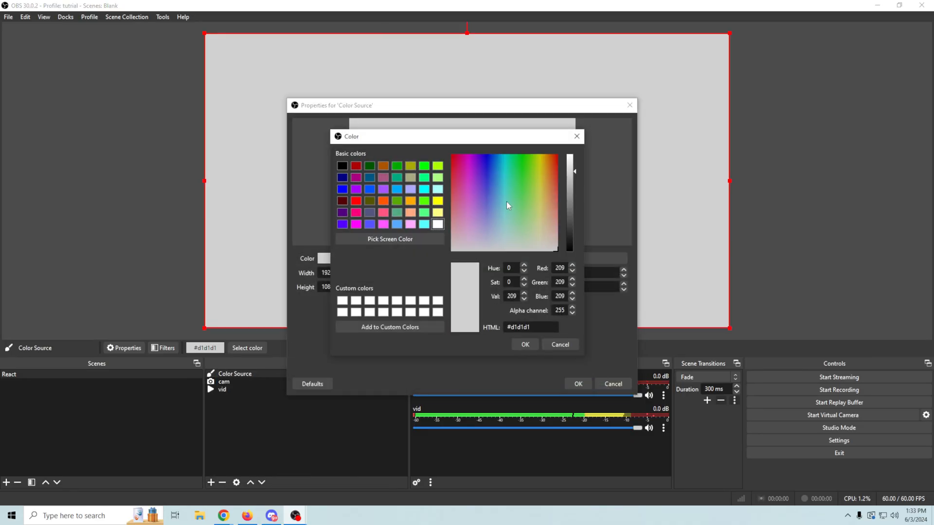
click(497, 171)
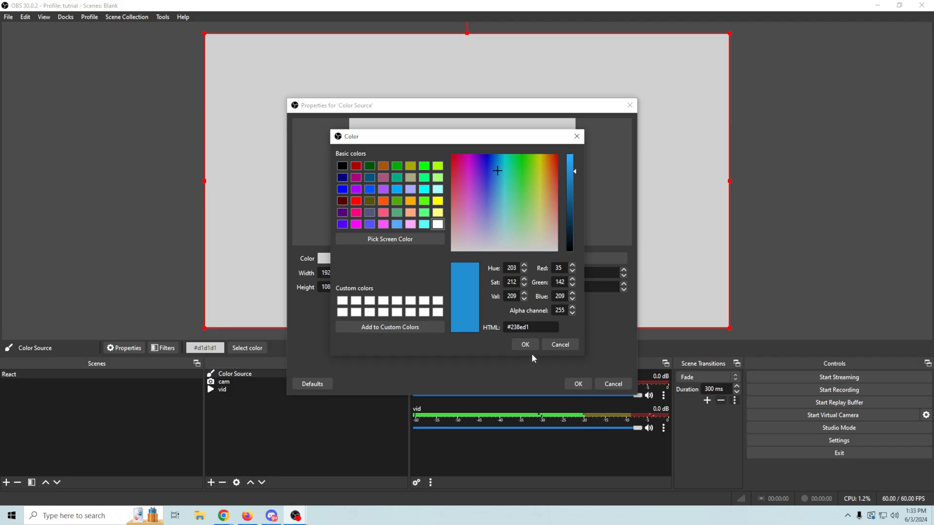
click(524, 344)
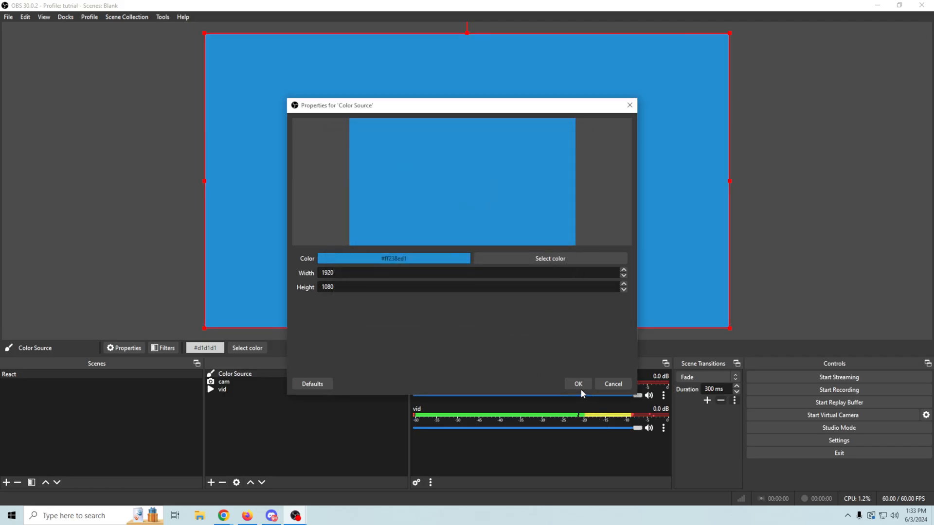
click(576, 384)
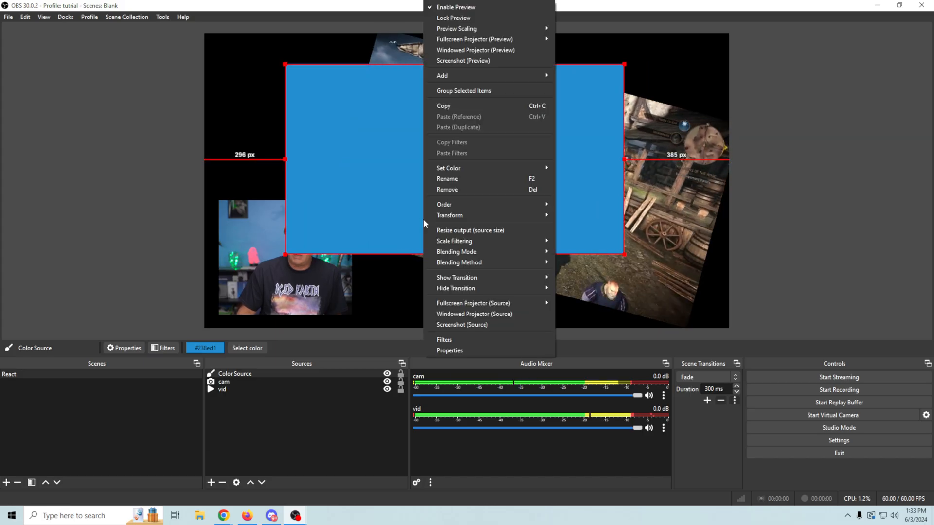
mouse_move(449, 215)
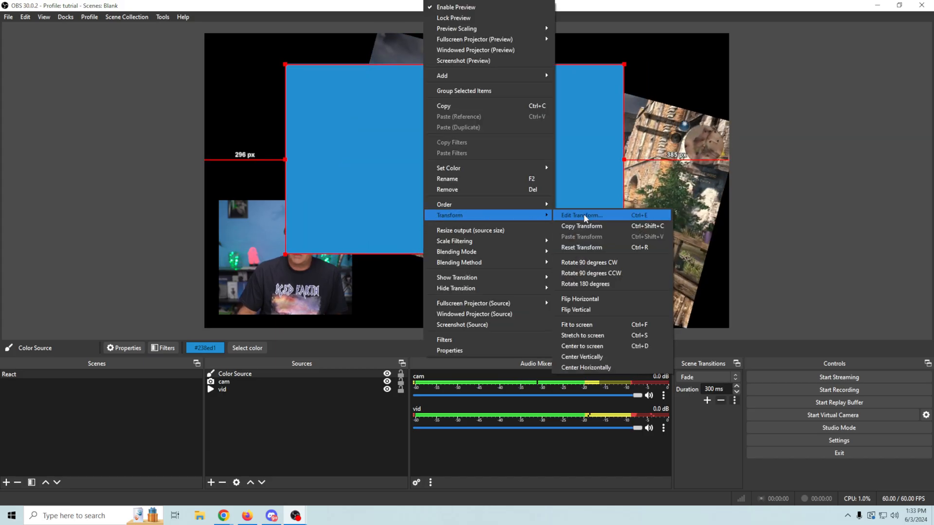
- Rotate the blue Color Source 15 degrees and stretch it larger over the gameplay
click(580, 214)
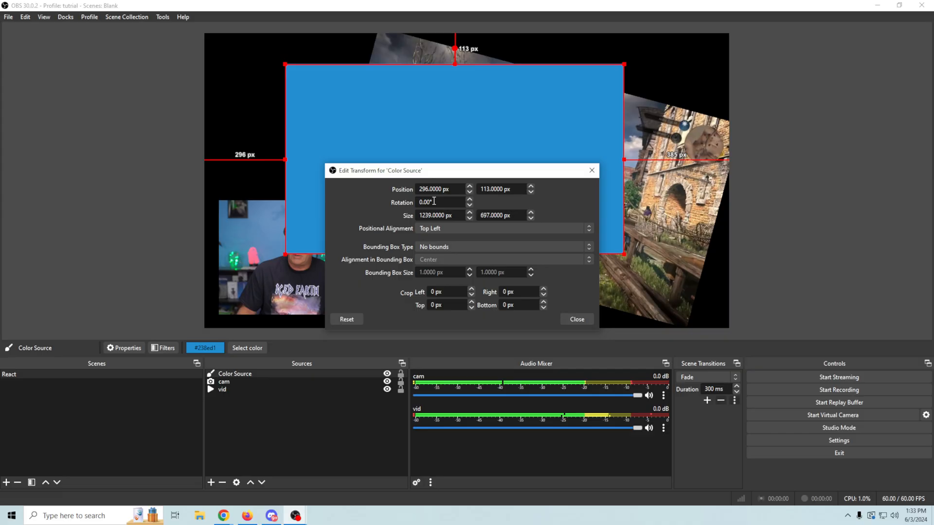
text(15°)
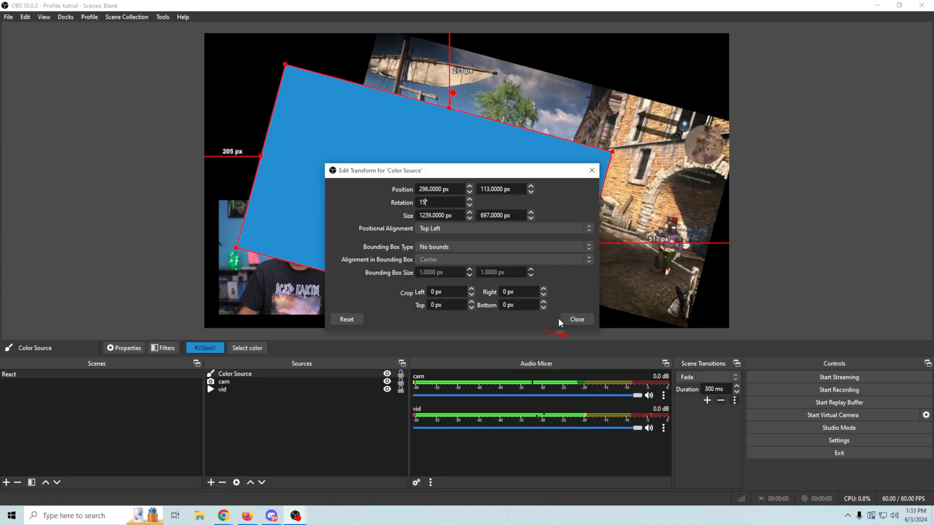
click(575, 319)
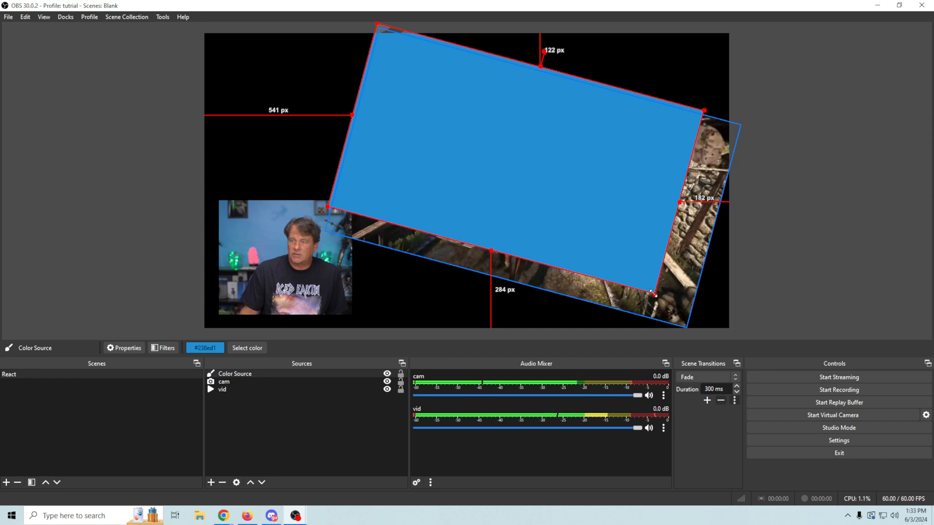
drag(652, 291, 673, 326)
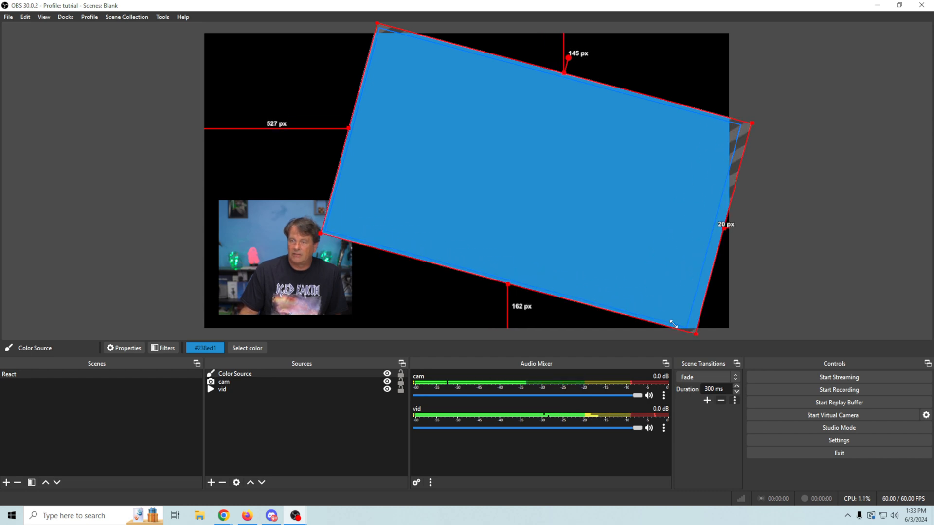
drag(673, 324, 691, 341)
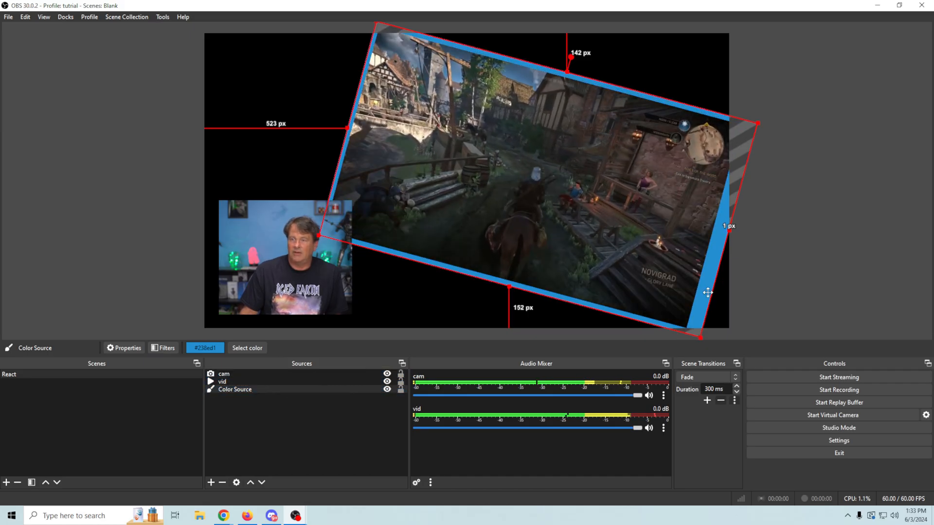
- Nudge the blue backing's edge for an even border, then deselect it
drag(708, 292, 701, 288)
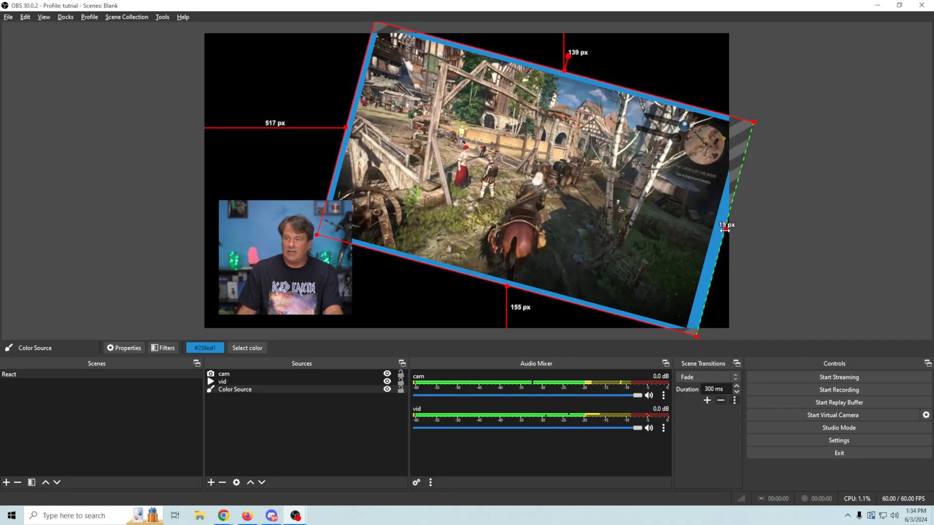
click(790, 250)
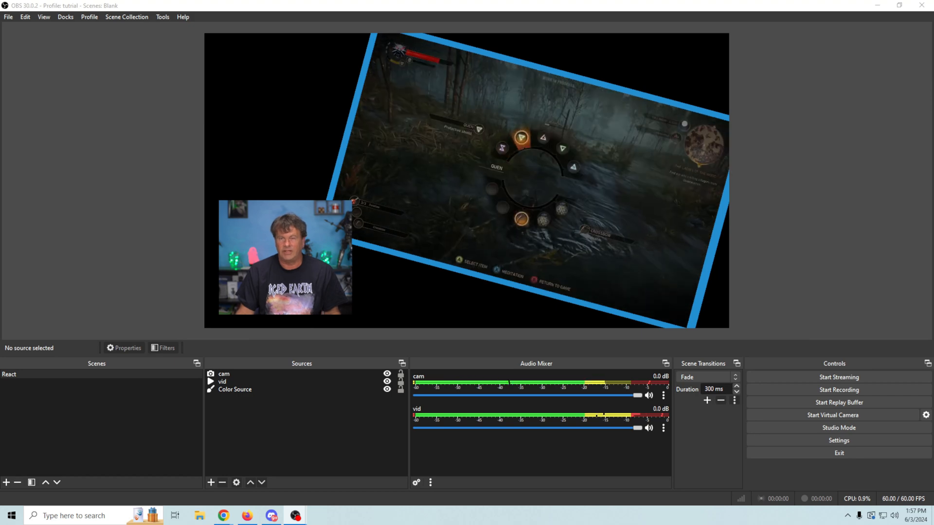
- Duplicate the React scene and keep the suggested name 'React 2'
right_click(8, 374)
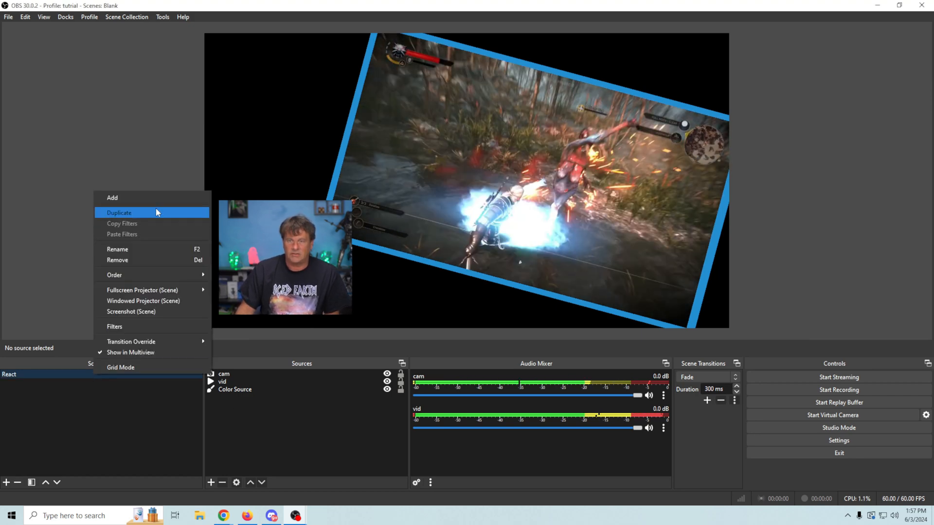
click(112, 198)
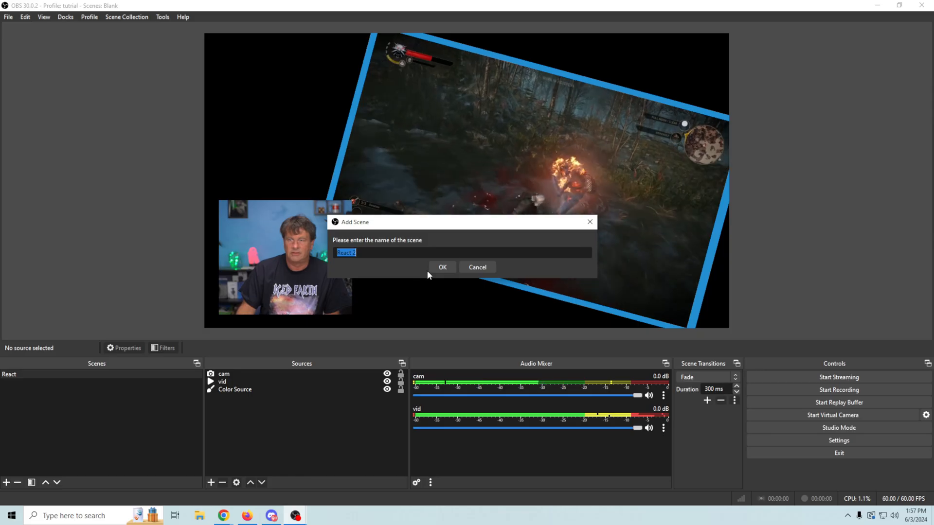
click(442, 267)
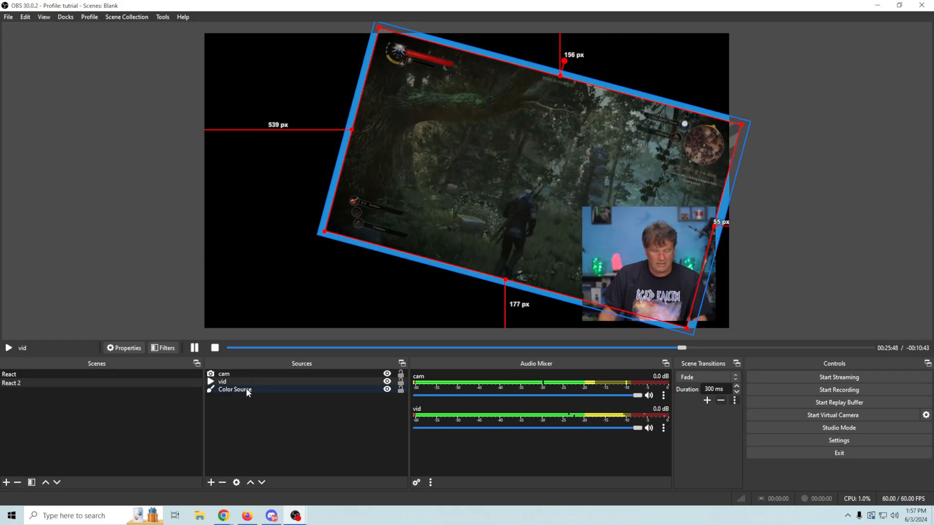
- Select the vid gameplay source in React 2's source list
click(223, 374)
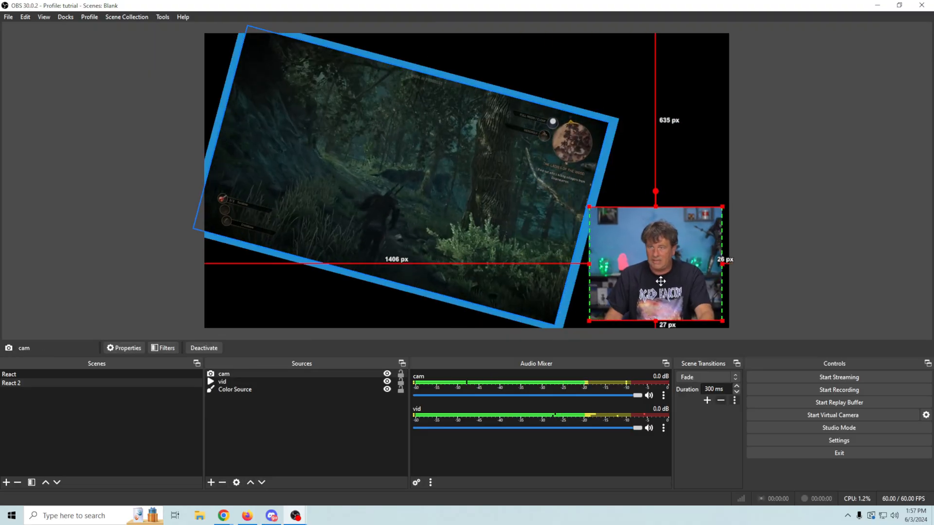
click(222, 381)
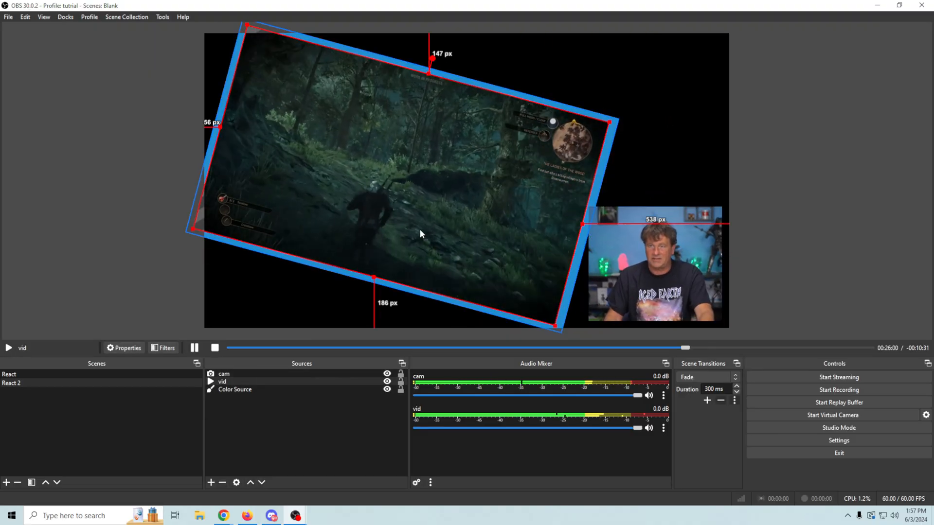
- Rotate the gameplay video and its blue Color Source backing to -15° in Edit Transform
right_click(222, 382)
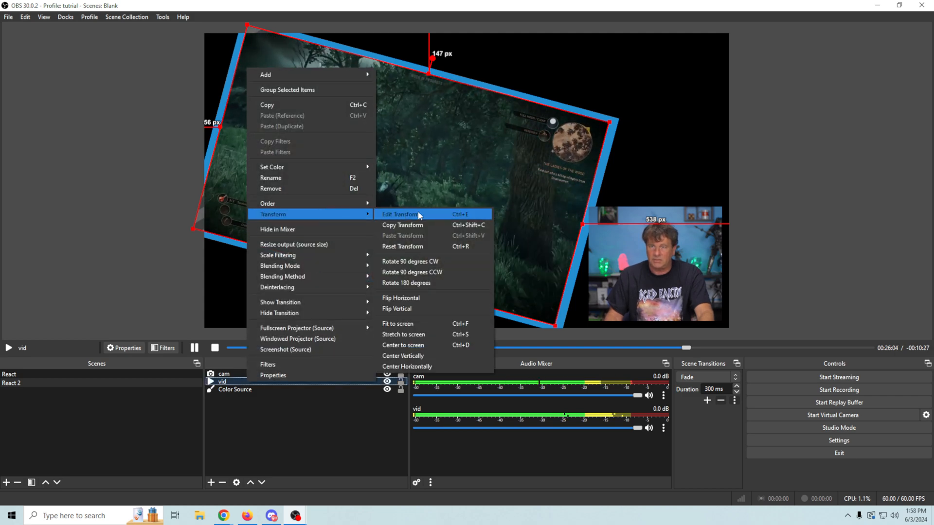
mouse_move(409, 260)
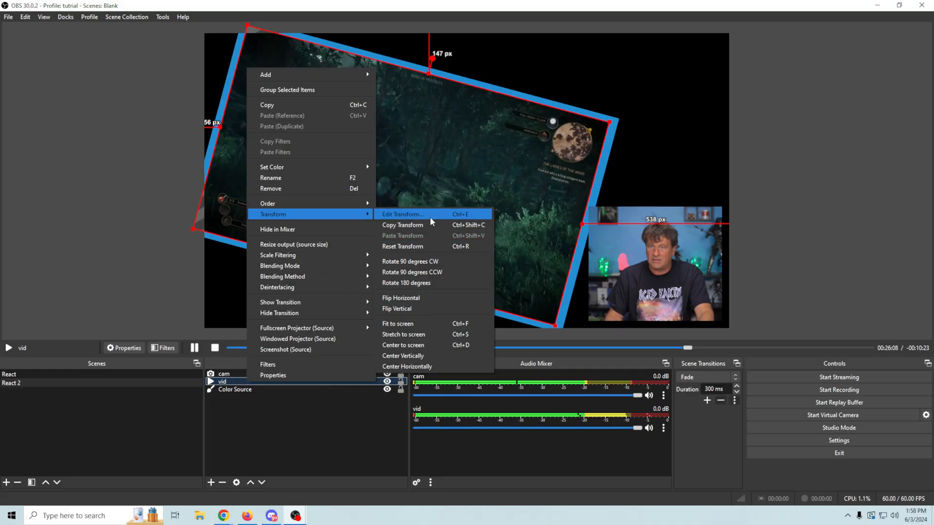
click(402, 214)
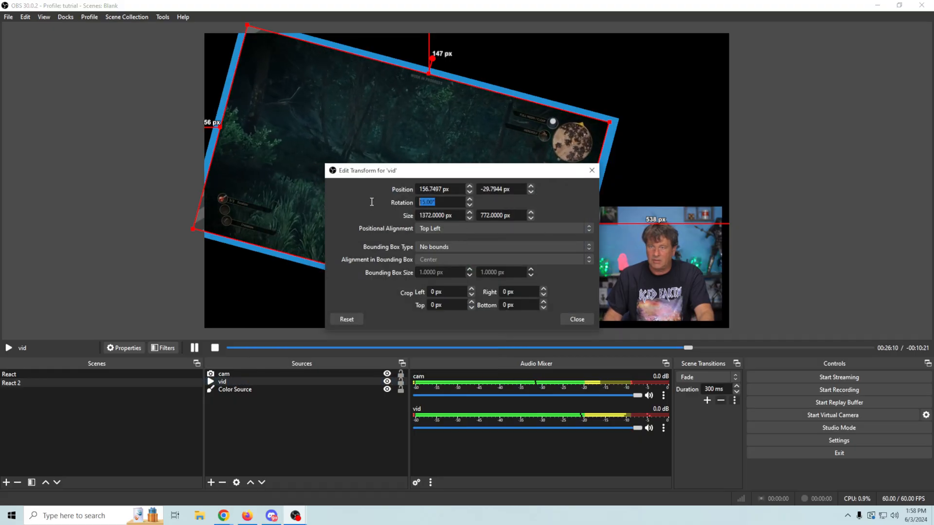
text(-15.00)
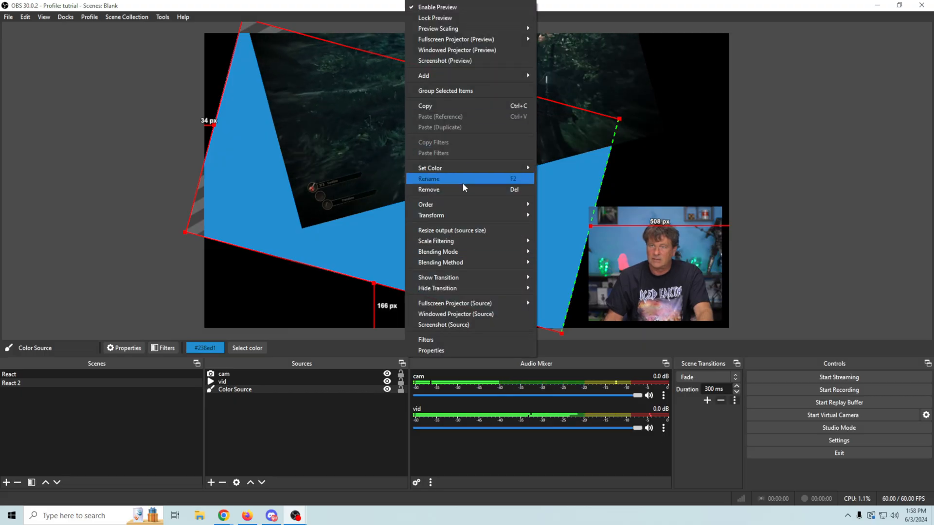
mouse_move(452, 242)
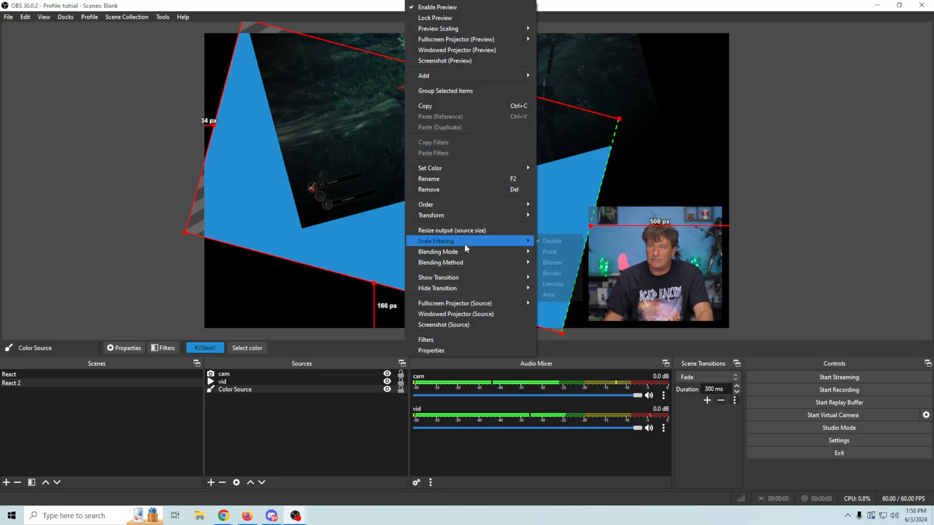
click(431, 215)
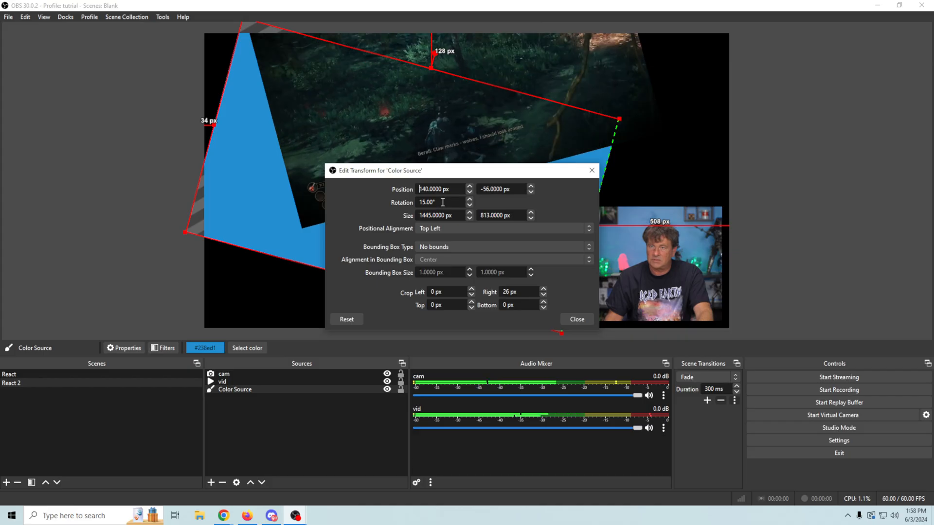
click(575, 319)
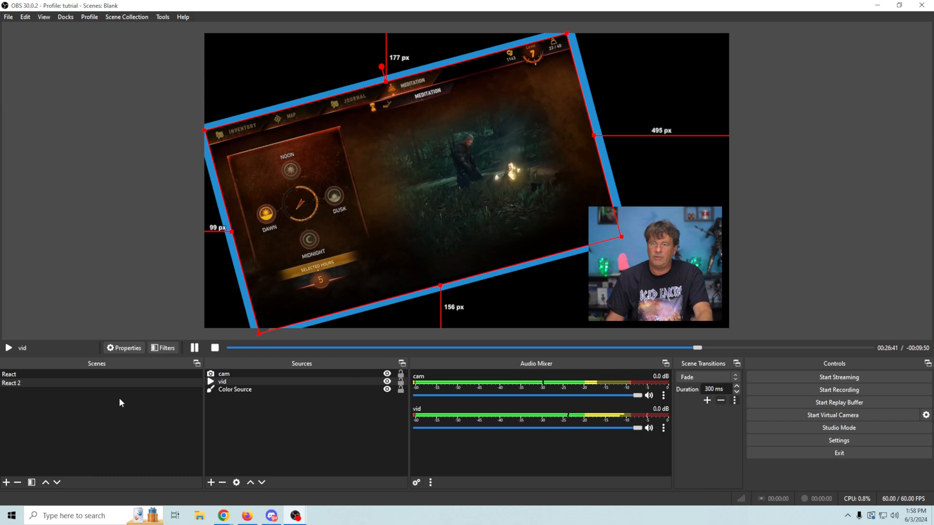
- Switch to the React scene and back to React 2 to compare layouts
click(10, 374)
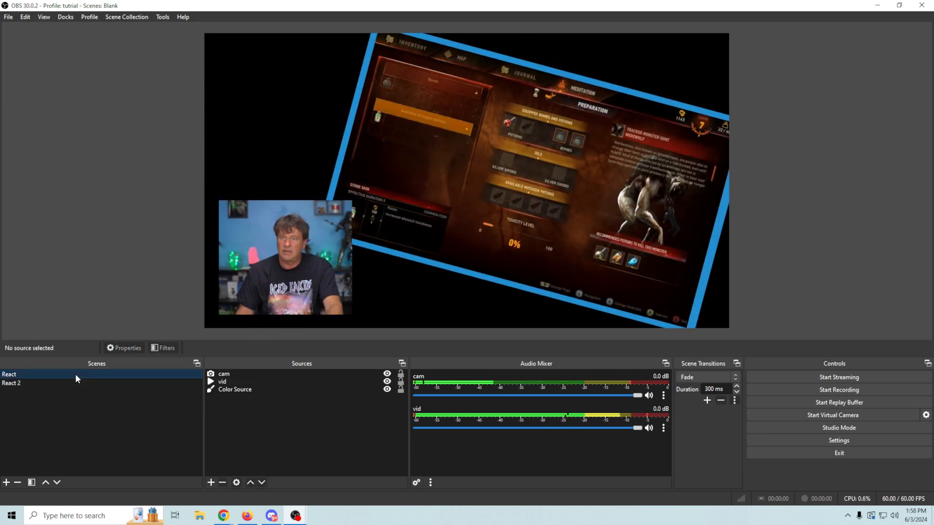
click(11, 382)
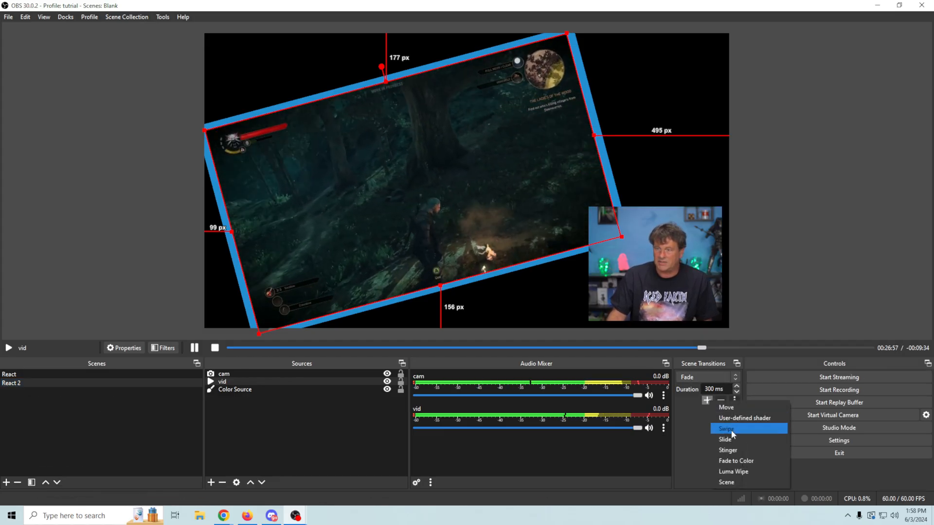
- Add a Move scene transition and accept its default properties
click(725, 428)
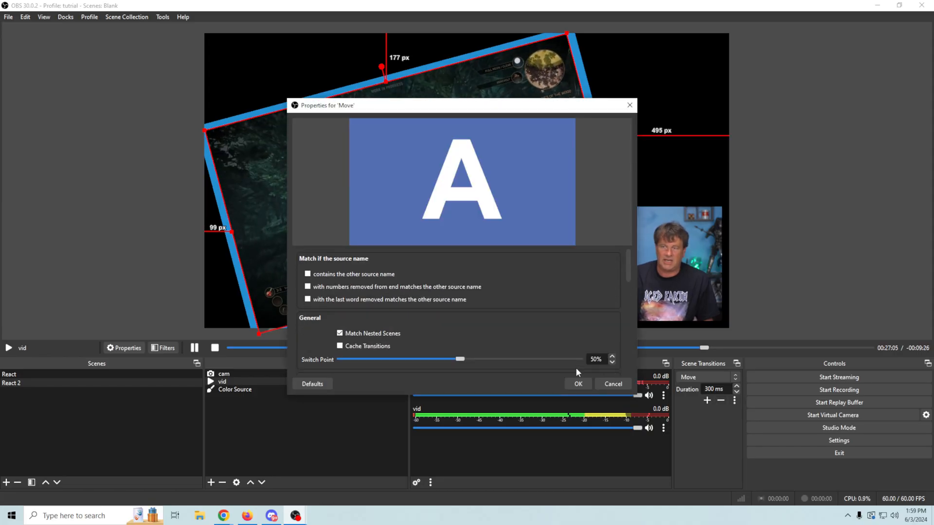
click(576, 384)
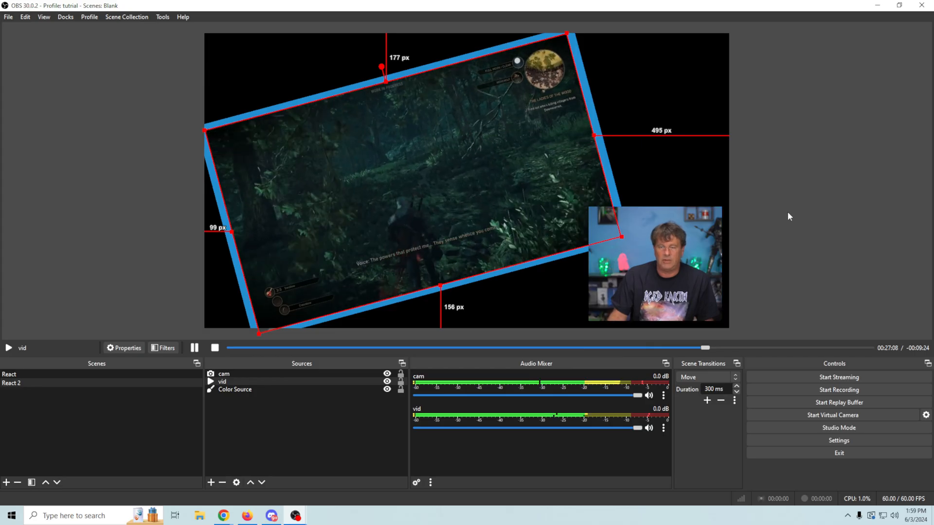
click(8, 374)
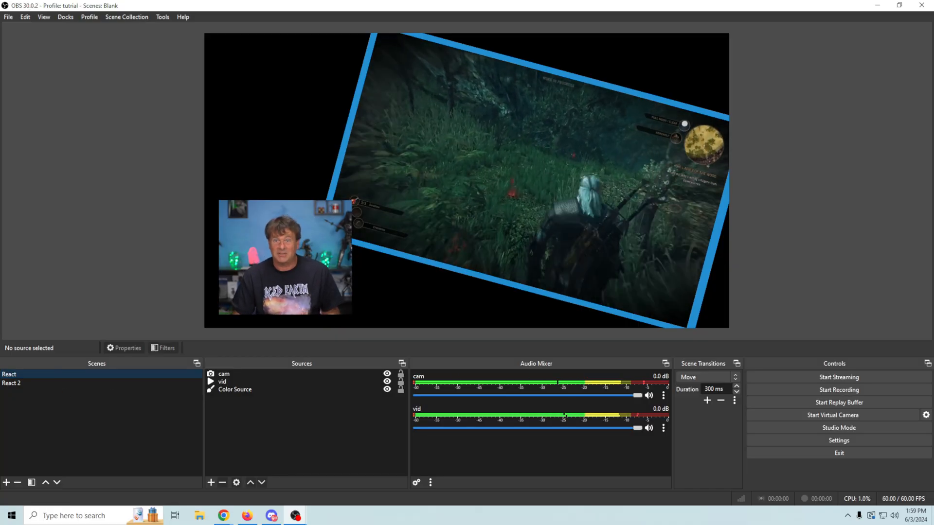
click(11, 383)
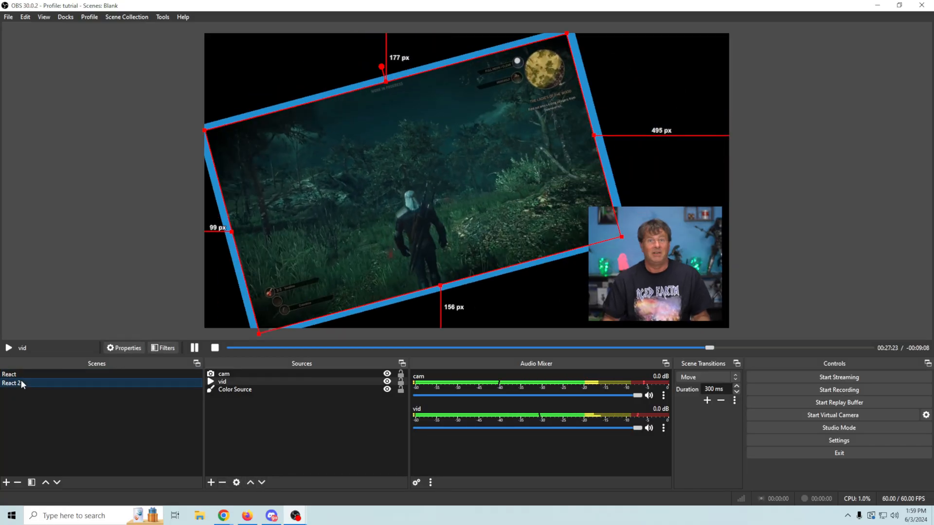